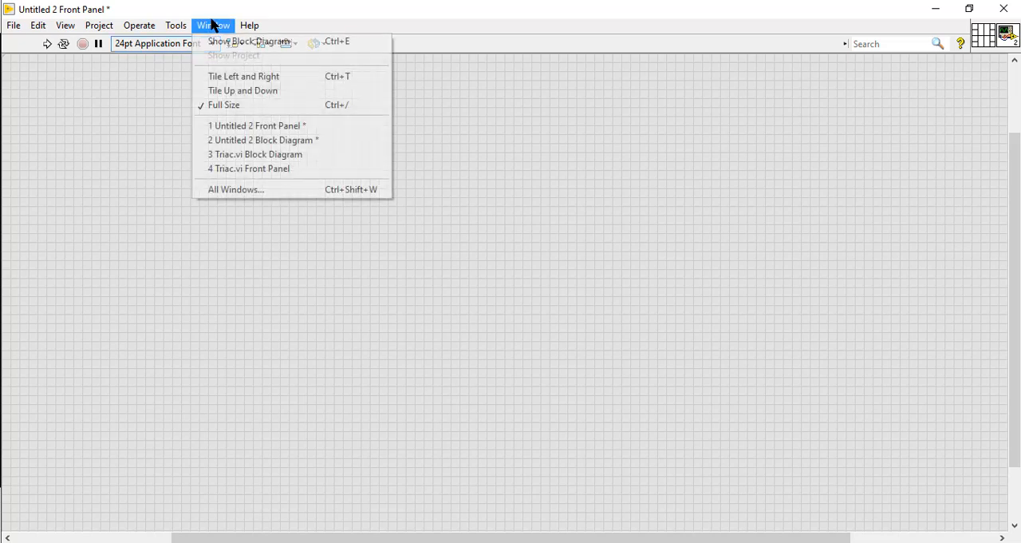
- Switch to the block diagram and drop a sin function from the Trigonometric palette
click(248, 39)
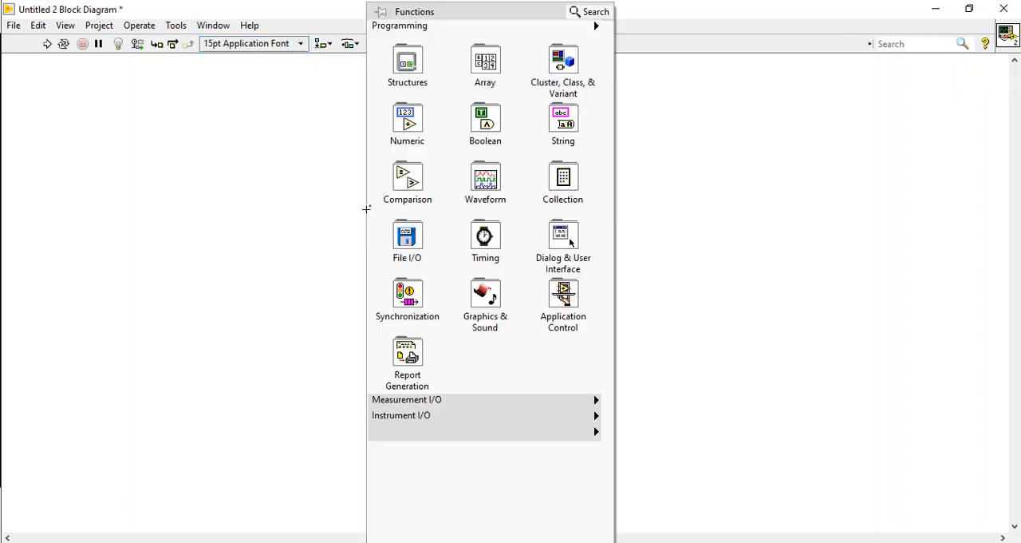
mouse_move(439, 431)
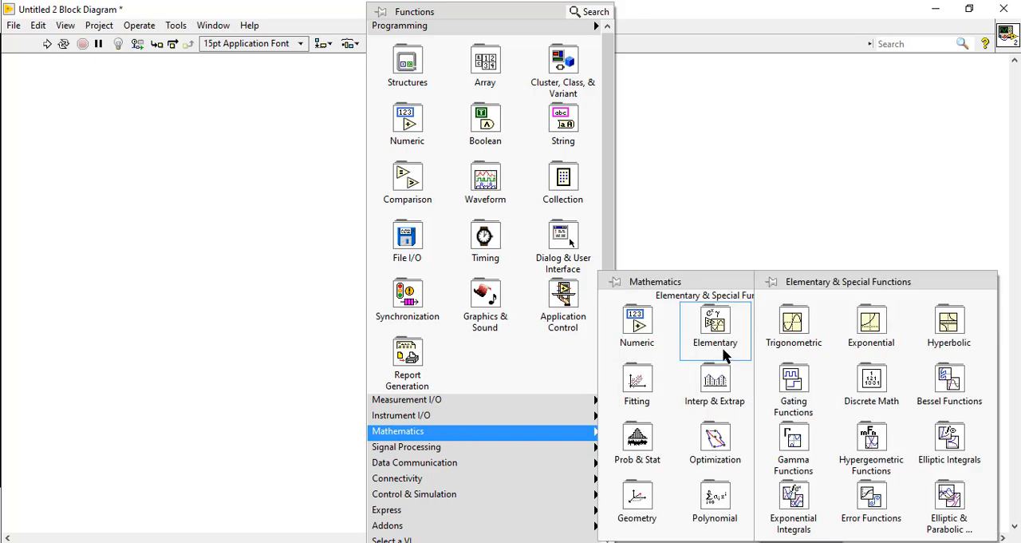
click(793, 323)
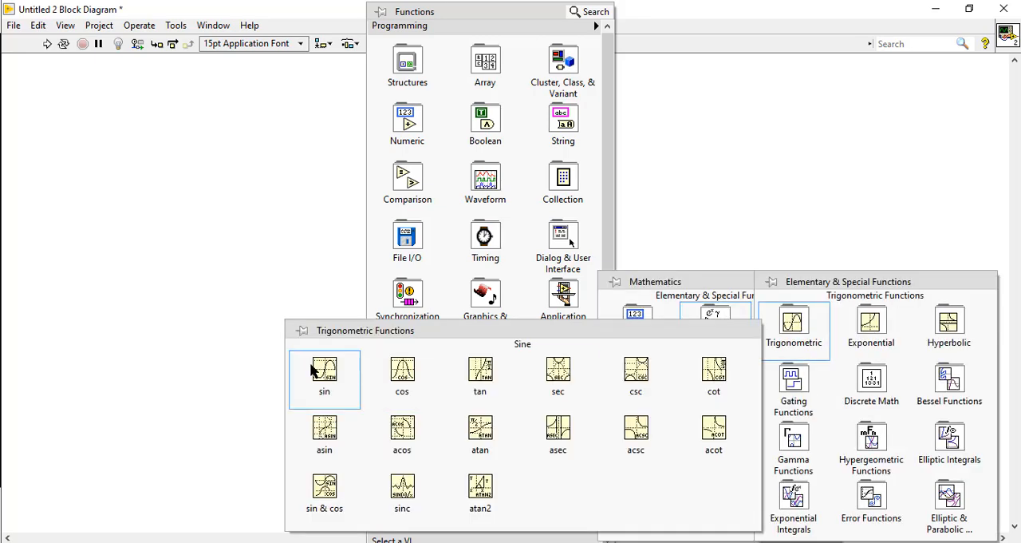
click(324, 367)
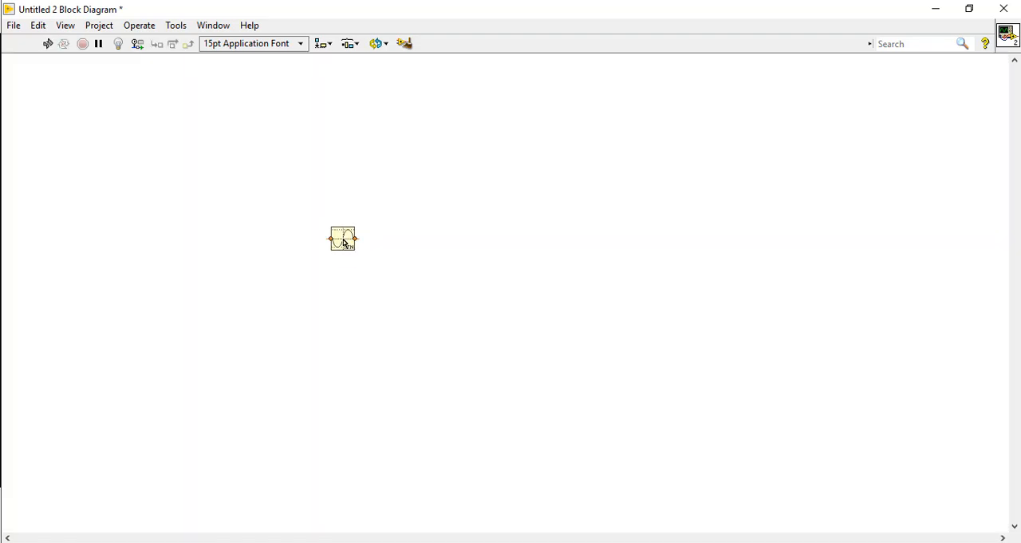
- Draw a For Loop from the Structures palette around the sin function
right_click(342, 238)
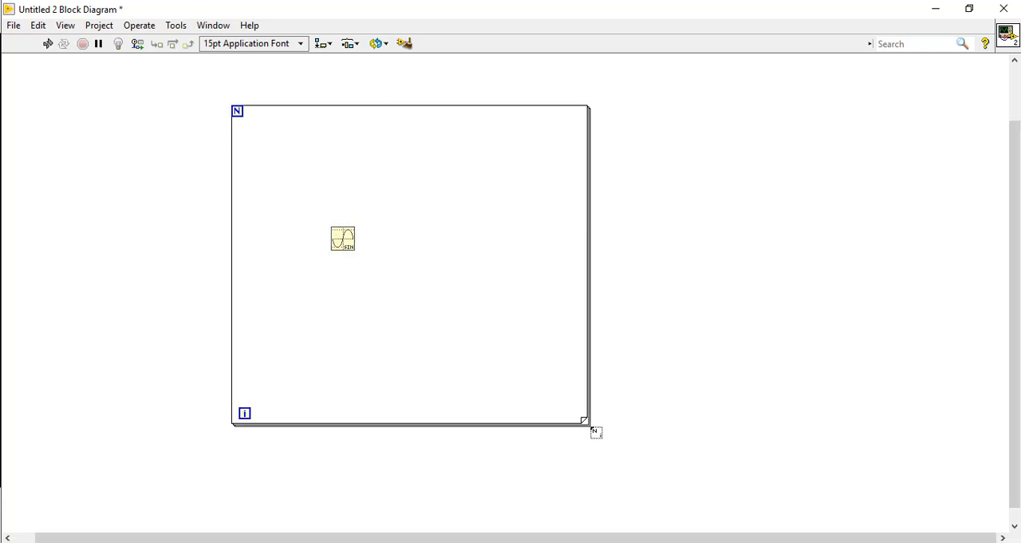
drag(342, 238, 380, 239)
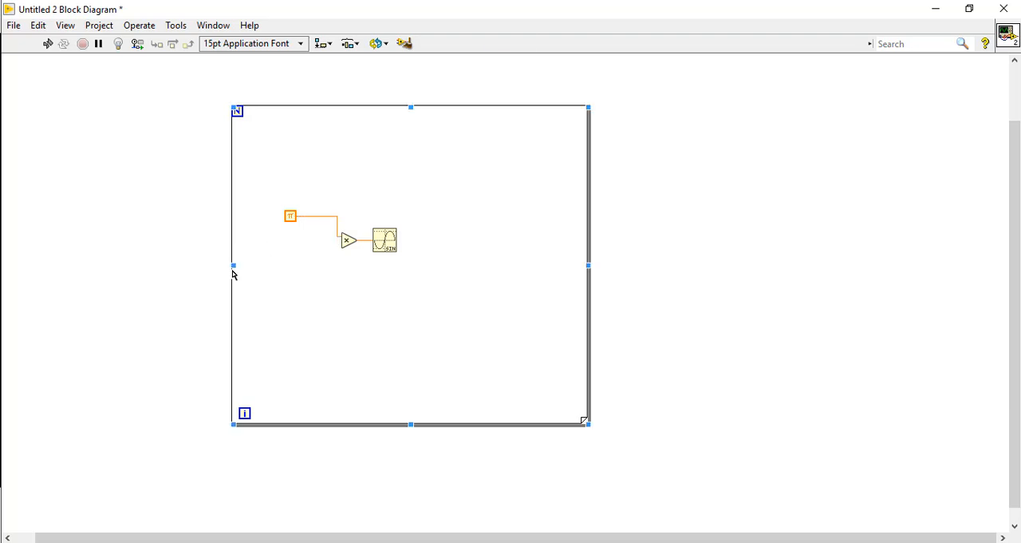
- Add a shift register to the For Loop border
right_click(236, 275)
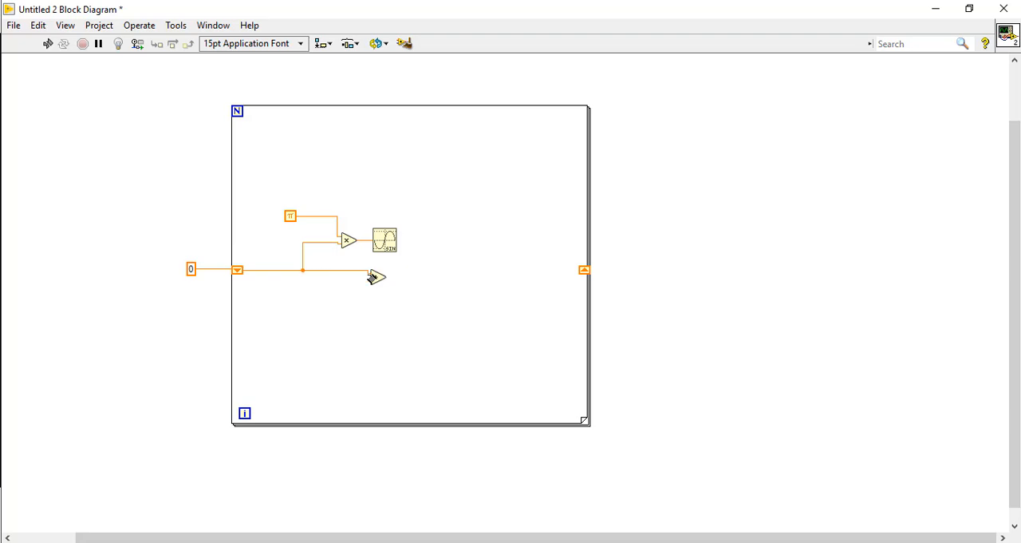
- Give the Add node a 0.02 constant and wire its sum back into the shift register
right_click(375, 275)
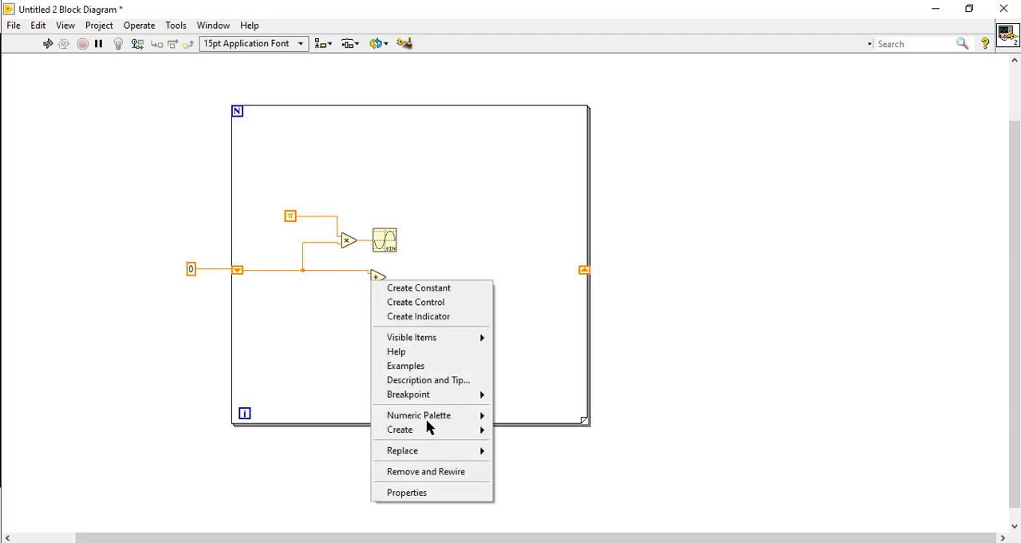
click(418, 287)
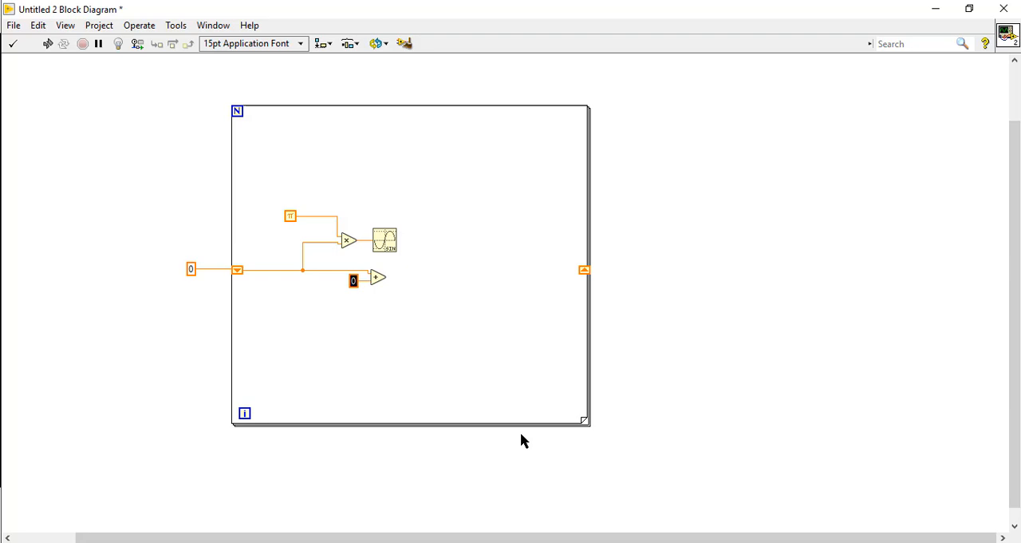
text(0.02)
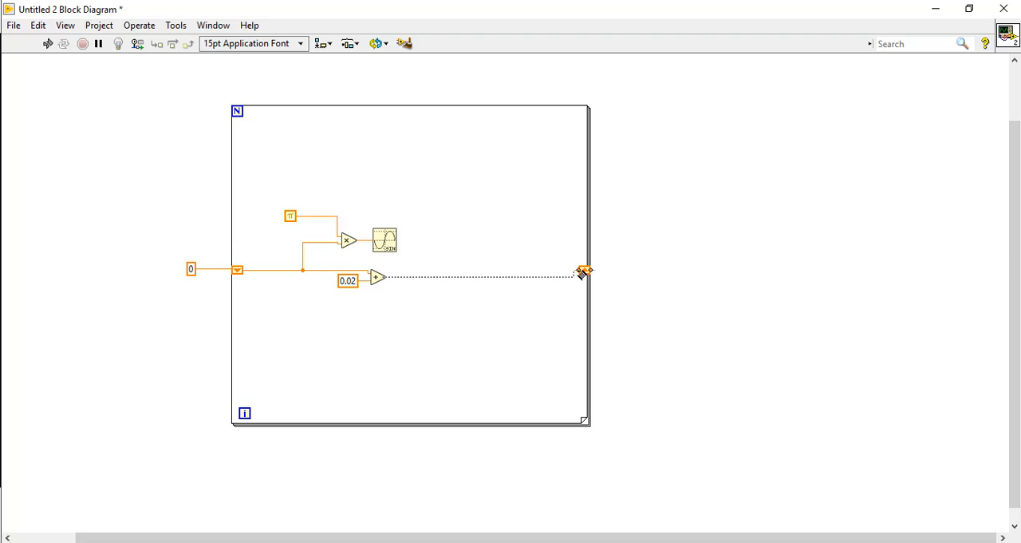
click(586, 271)
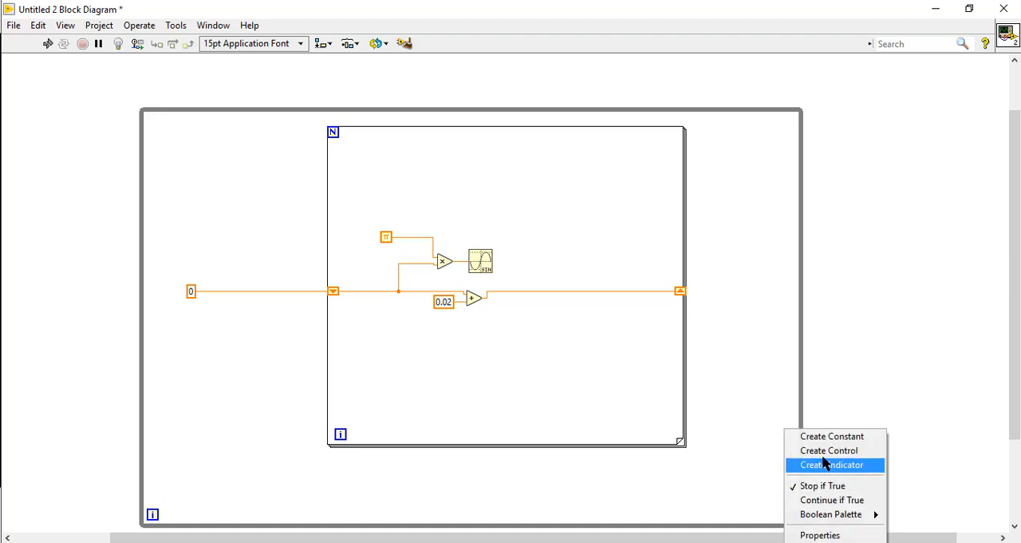
- Create a stop control on the While Loop's conditional terminal
click(833, 464)
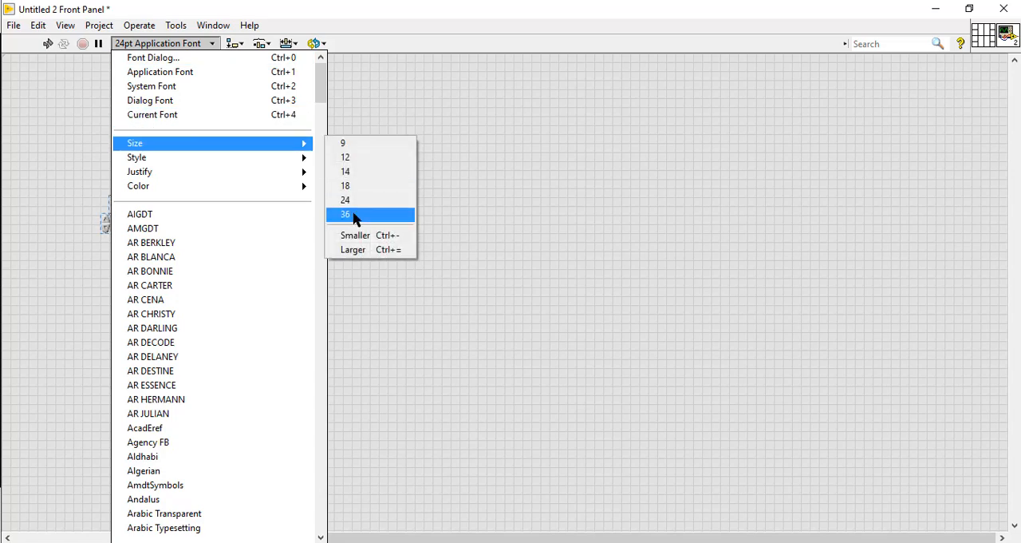
- Set the front panel text size to 36
click(344, 214)
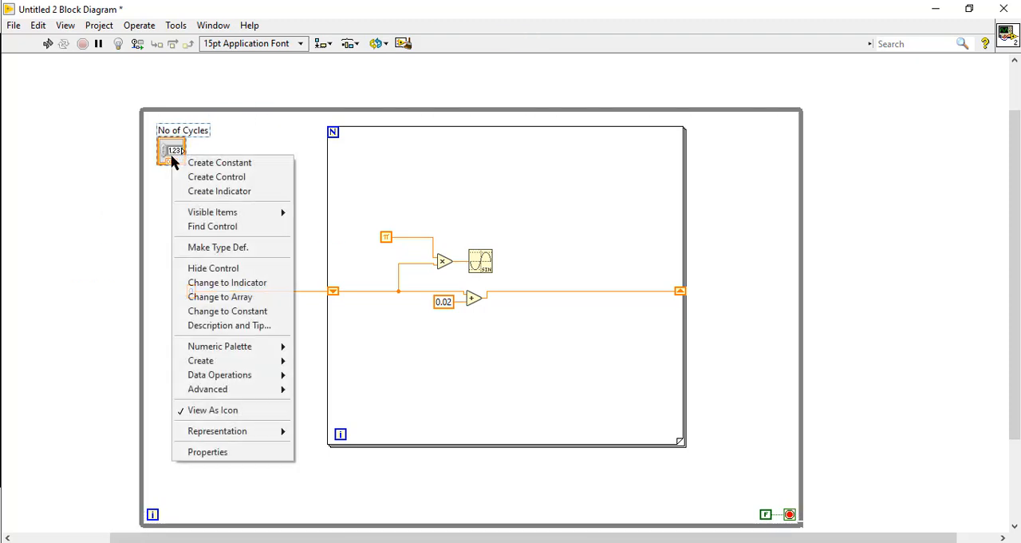
mouse_move(217, 431)
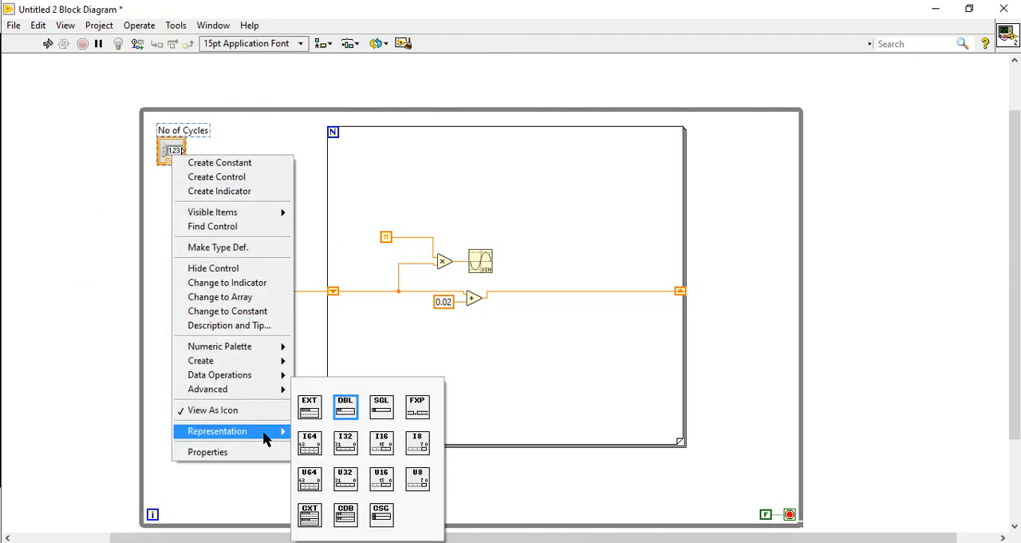
mouse_move(381, 480)
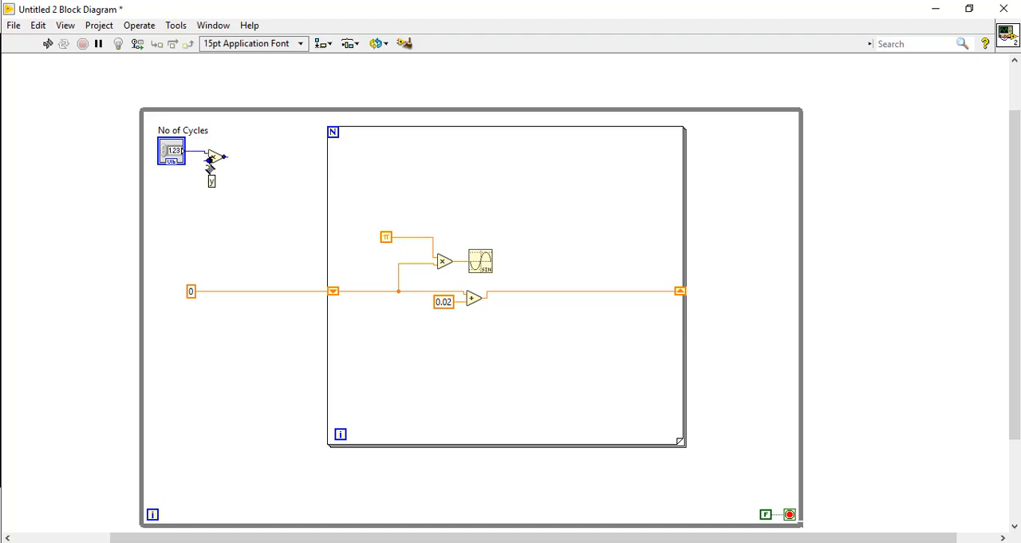
- Create a constant 100 on the Multiply node's input and pick another Numeric node
right_click(211, 160)
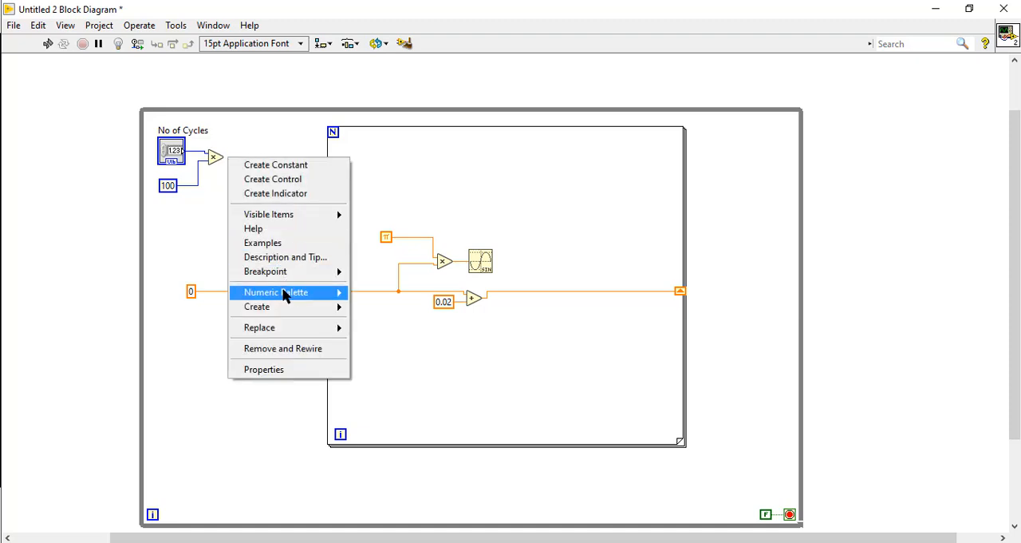
click(269, 158)
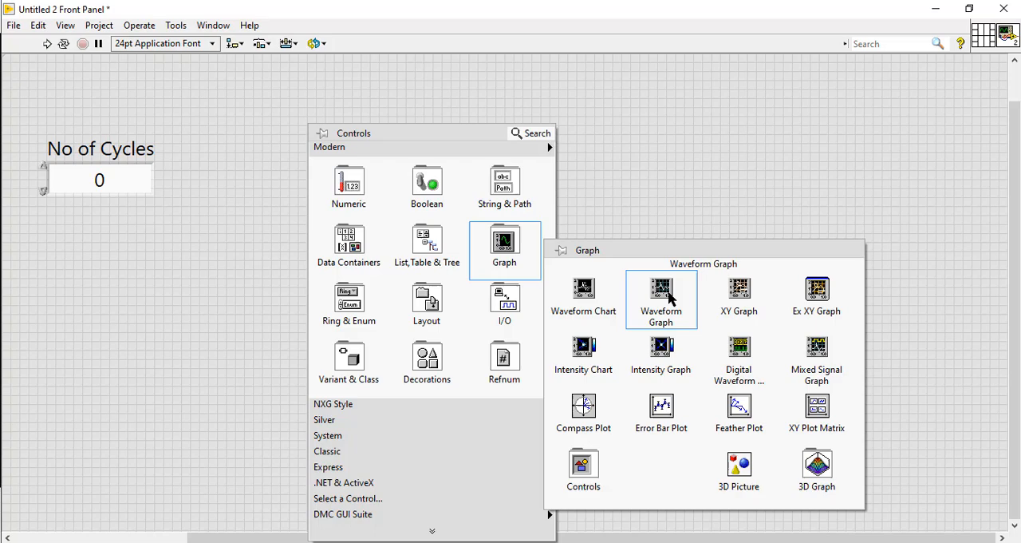
- Place a Waveform Graph, enlarge it, and find its terminal on the diagram
click(661, 294)
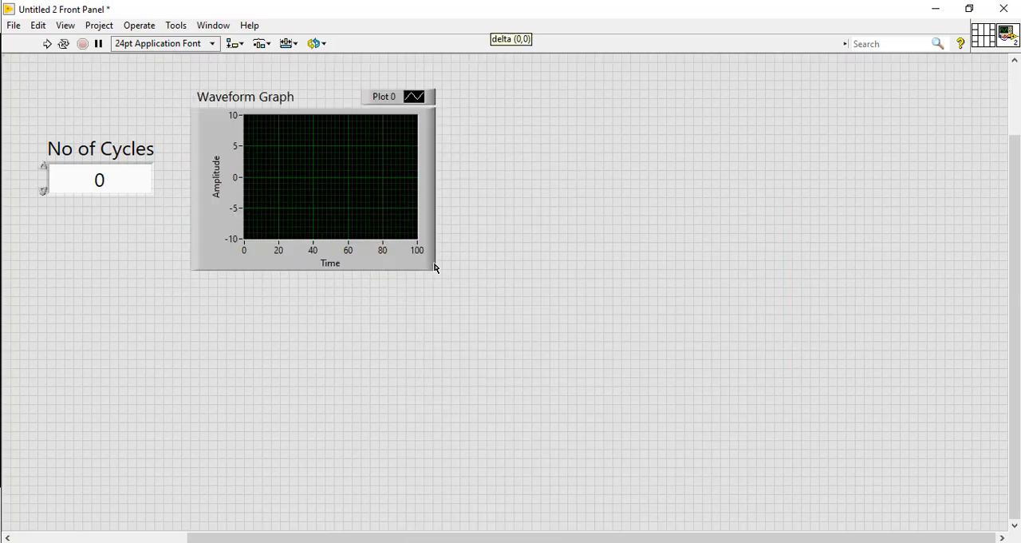
drag(435, 267, 978, 490)
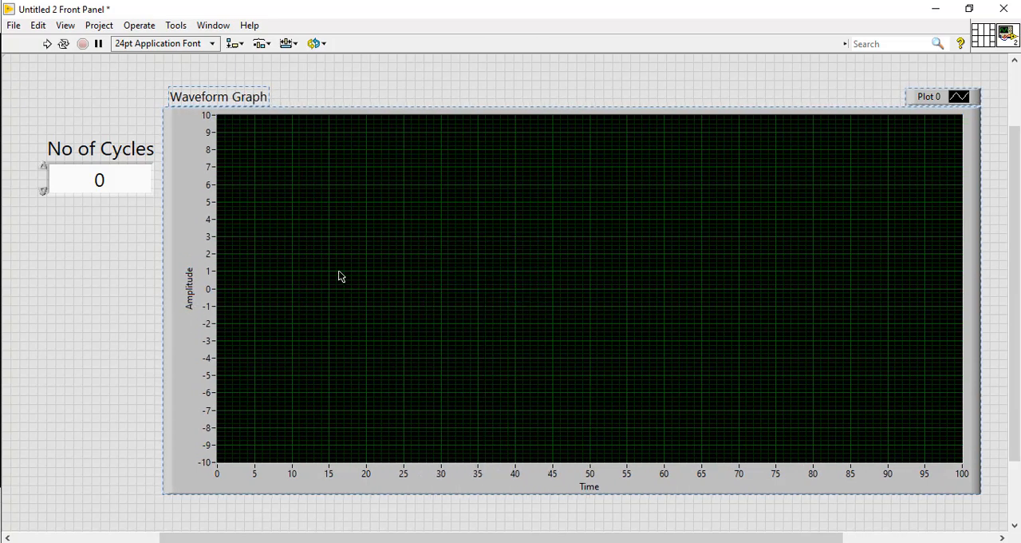
right_click(341, 276)
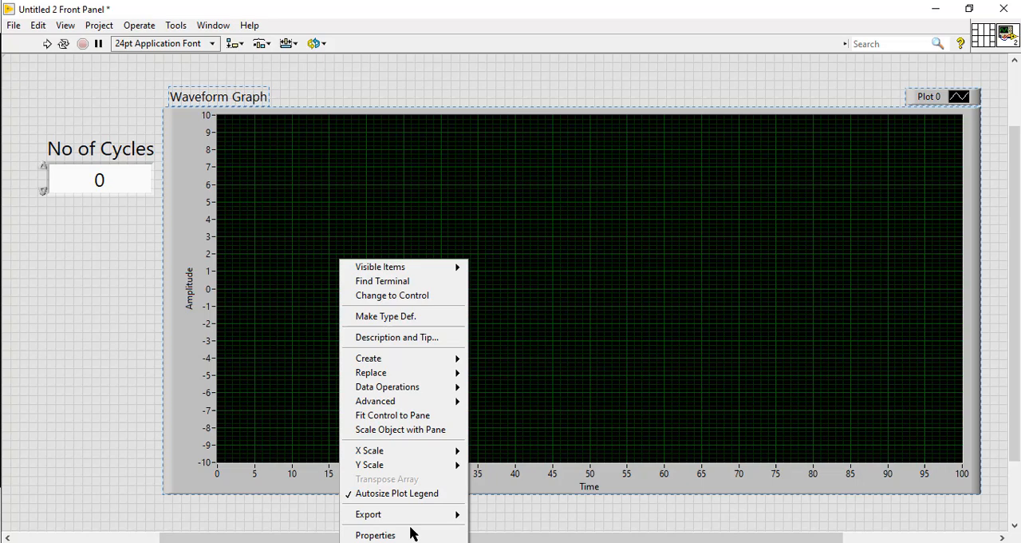
click(382, 535)
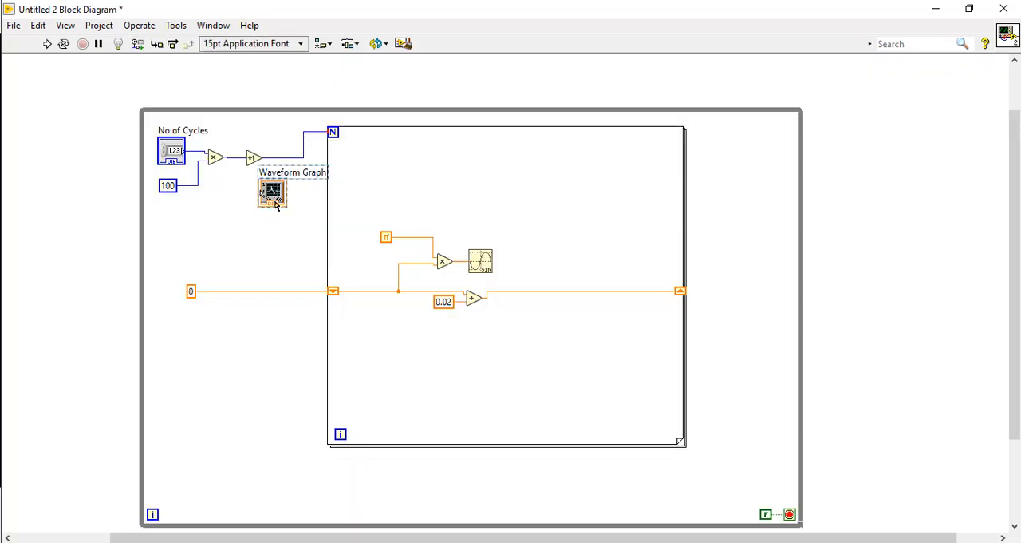
- Move the graph terminal beside the For Loop and wire sin's output to it
drag(272, 191, 728, 254)
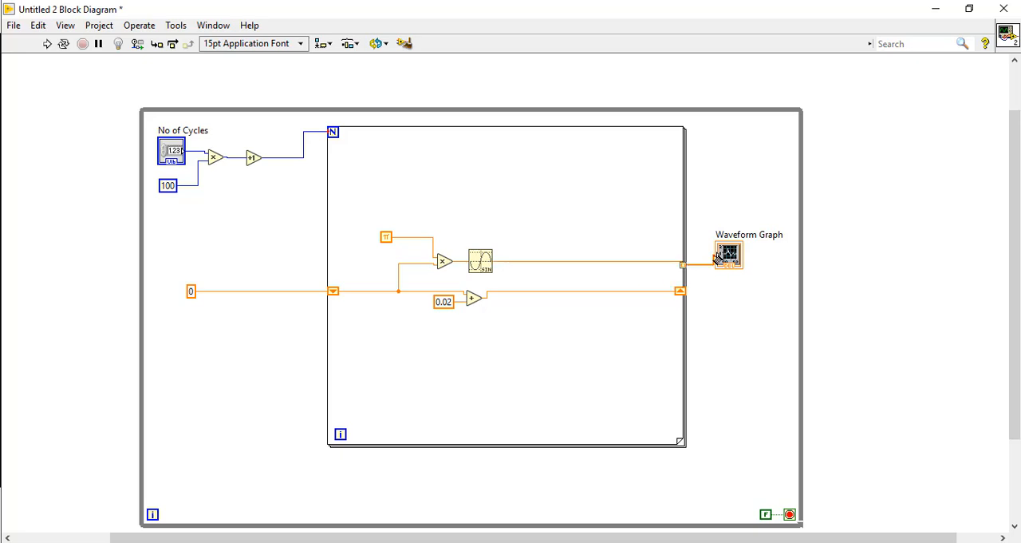
drag(726, 256, 732, 266)
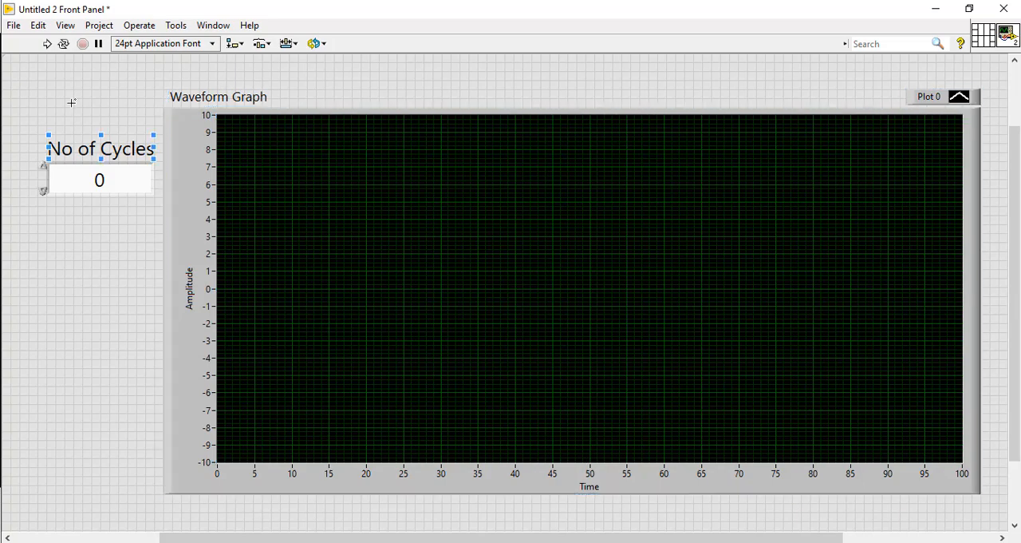
- Run the VI continuously and decrease No of Cycles to 9
click(47, 44)
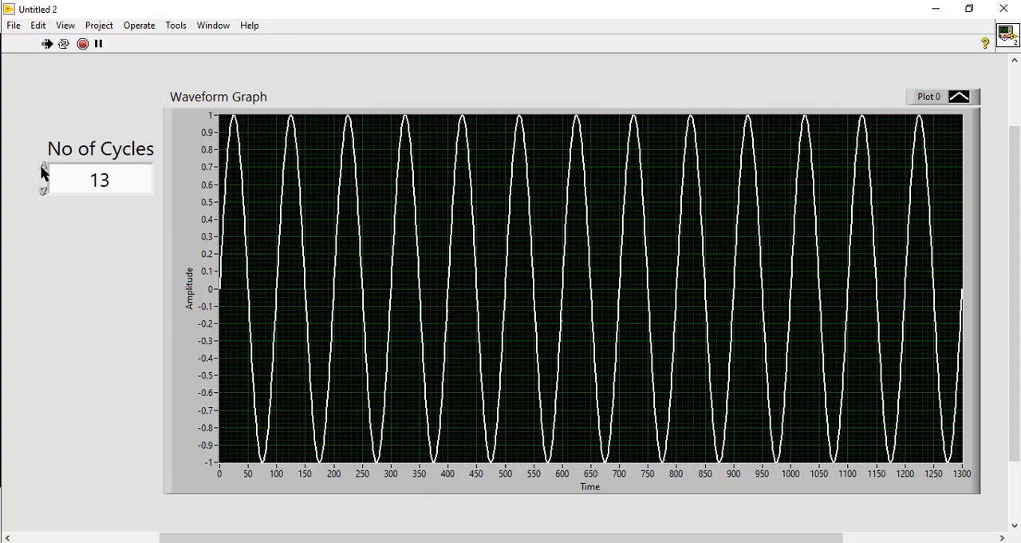
click(45, 187)
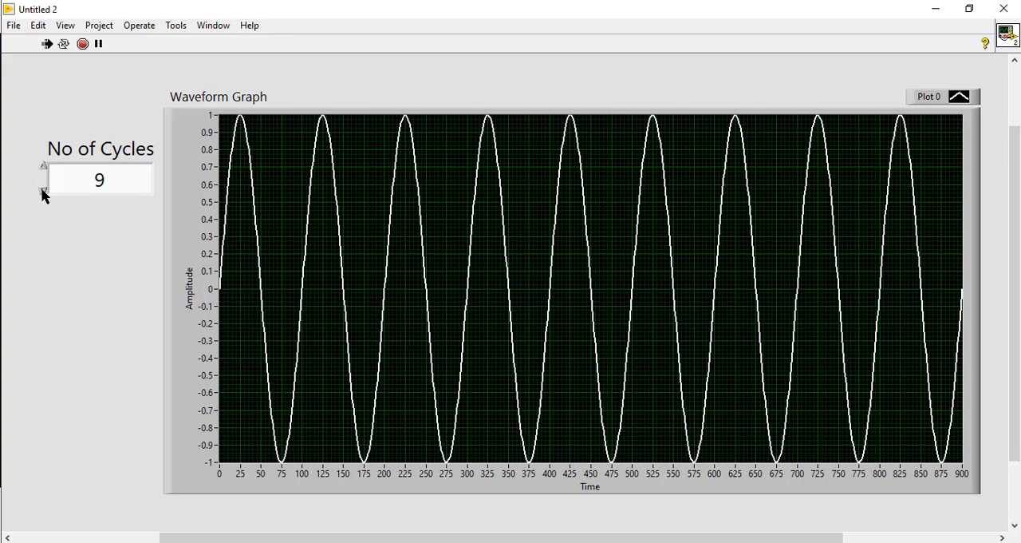